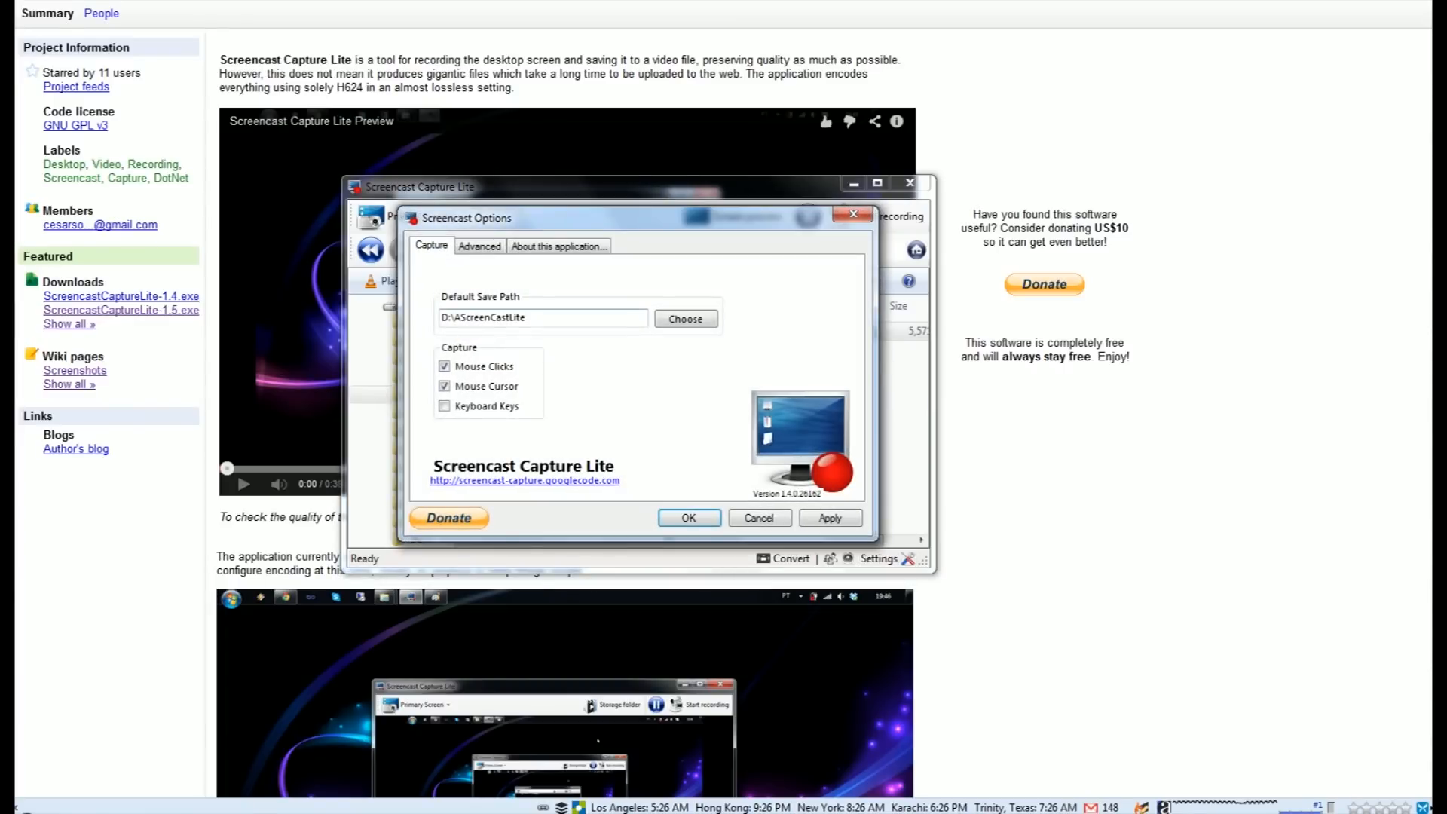
Step: Review the Advanced video/audio settings and the About license page, then close the options
click(479, 245)
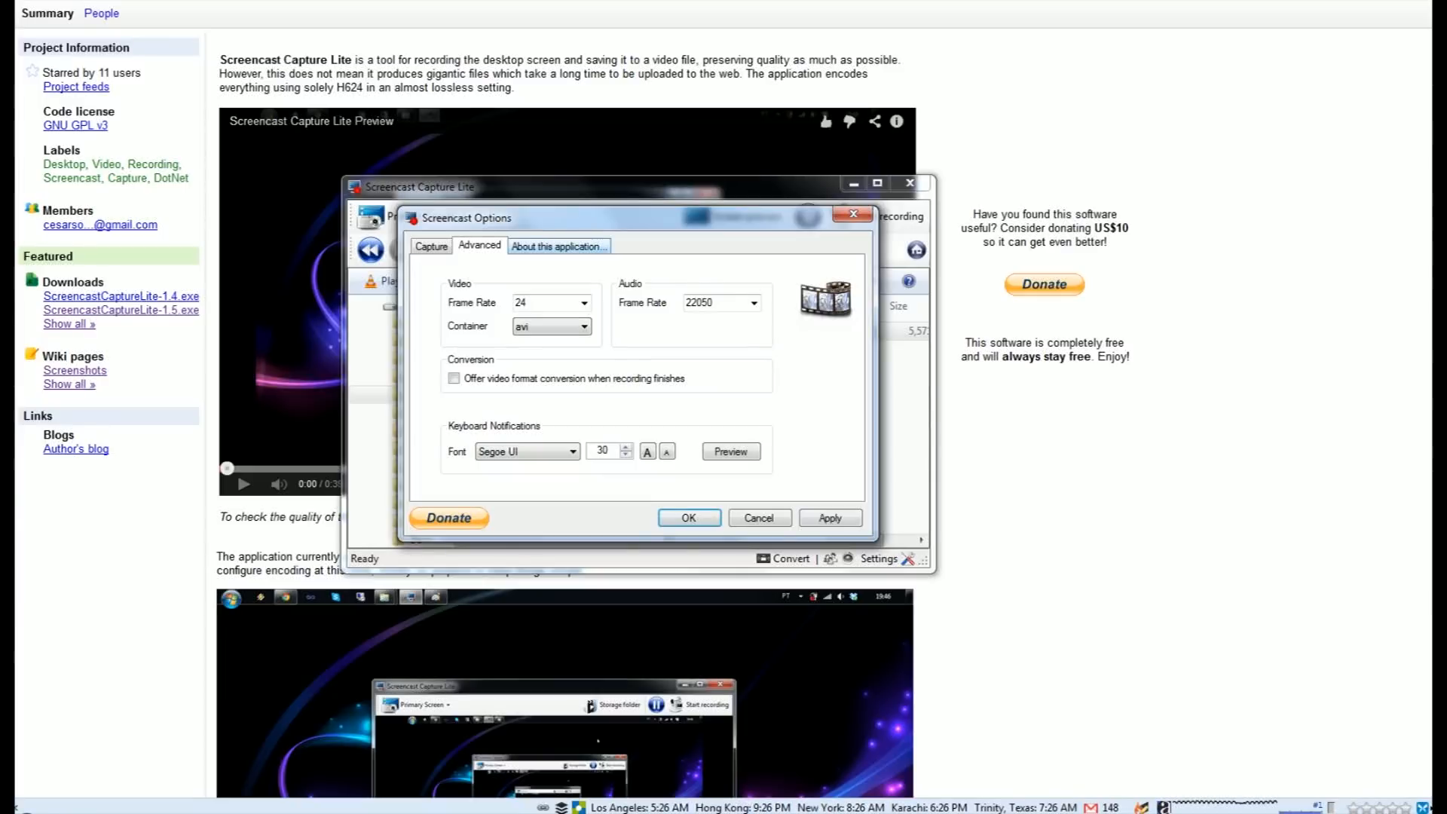
click(558, 246)
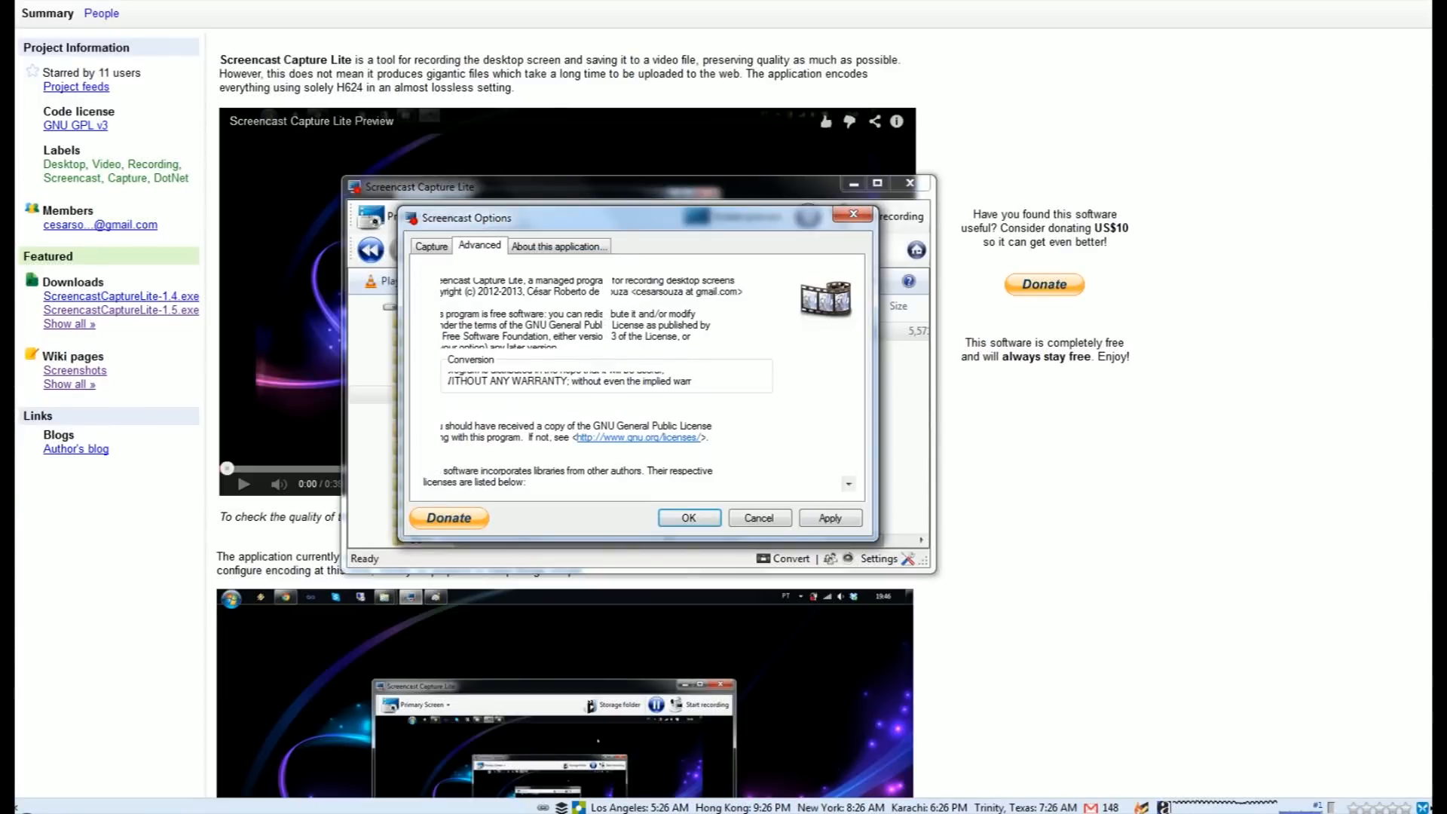
click(430, 245)
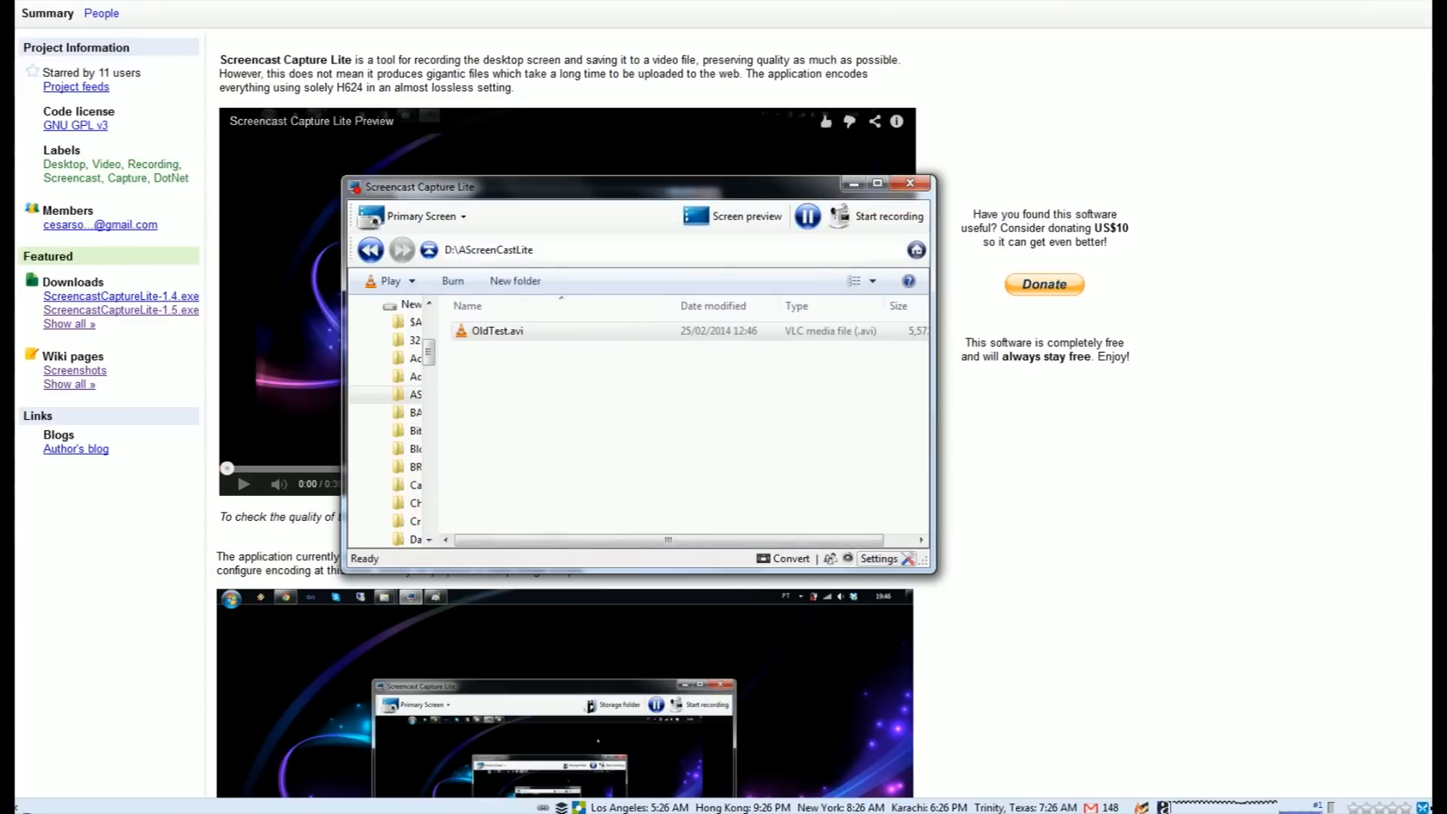
click(846, 558)
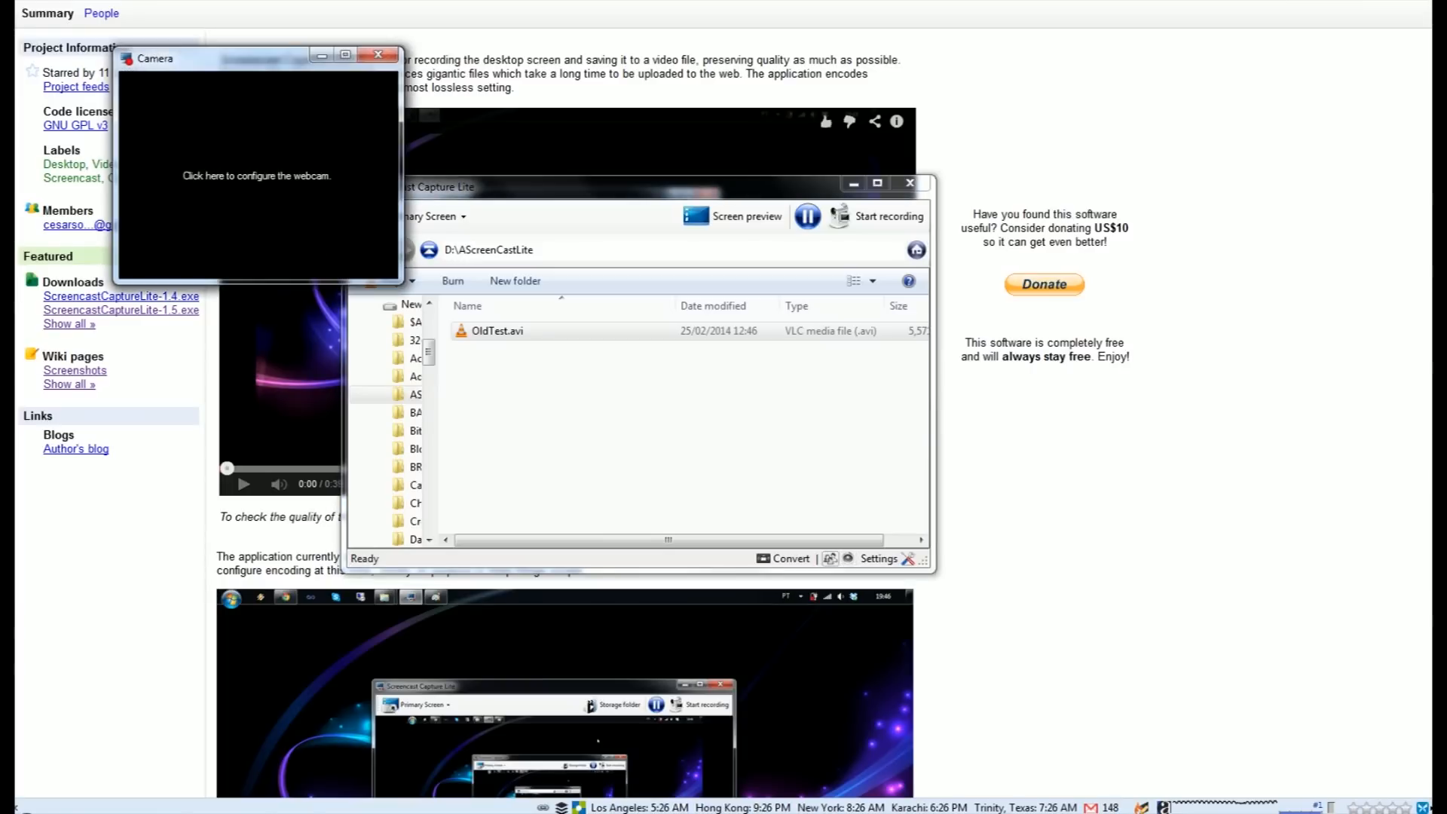
click(256, 175)
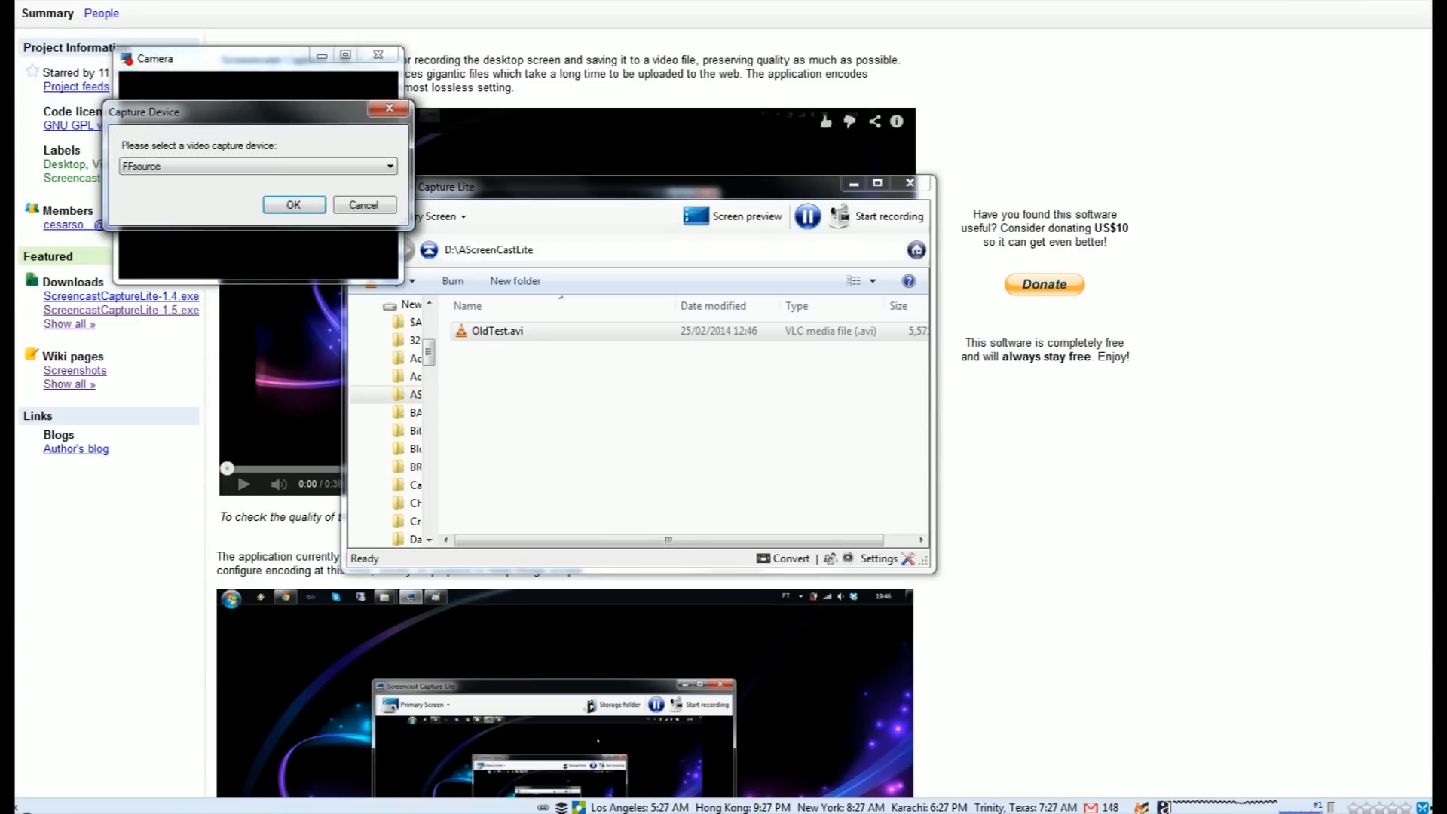
click(294, 203)
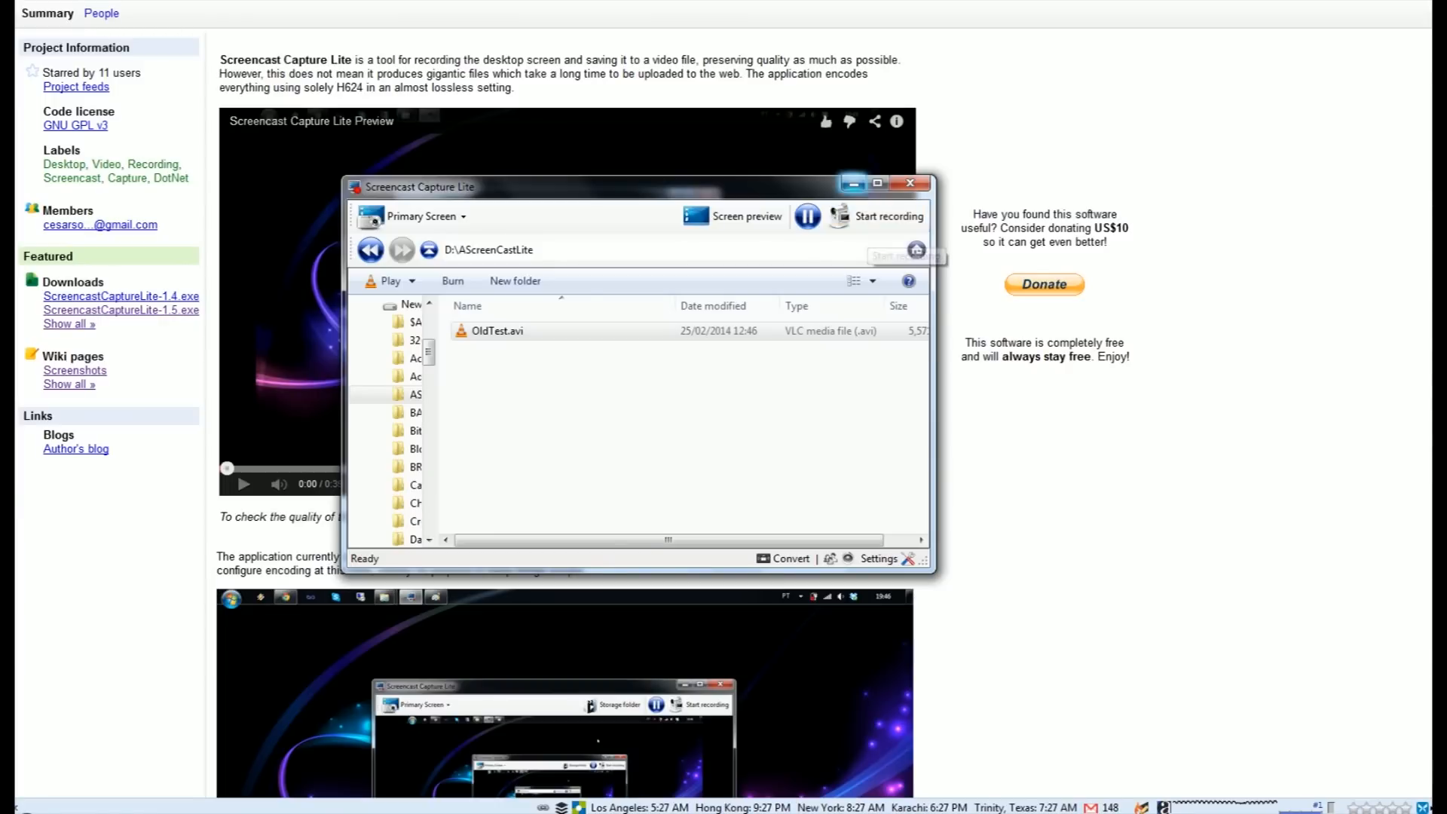
mouse_move(840, 216)
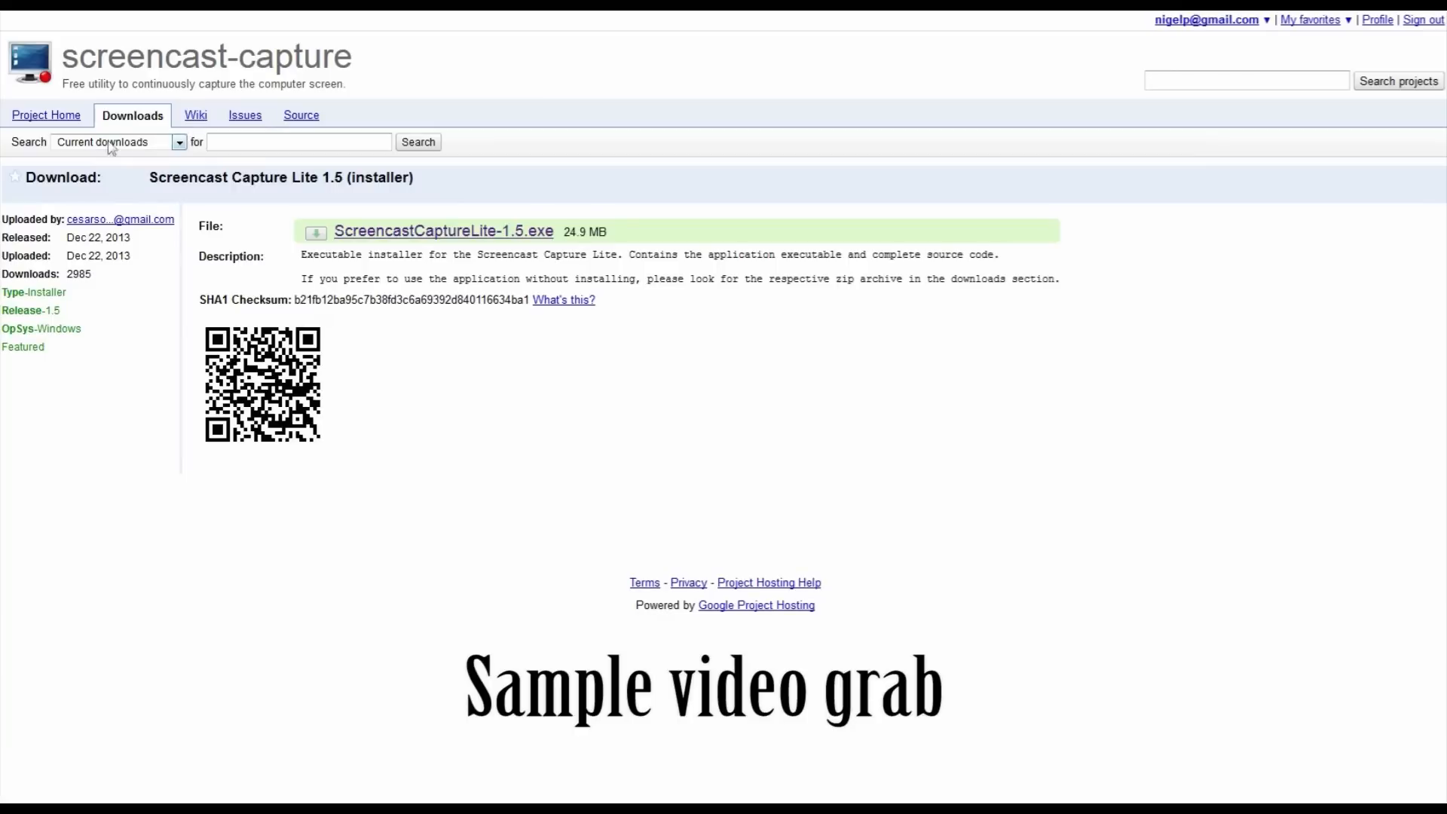
Step: View the Playing page from the project's wiki list
click(196, 114)
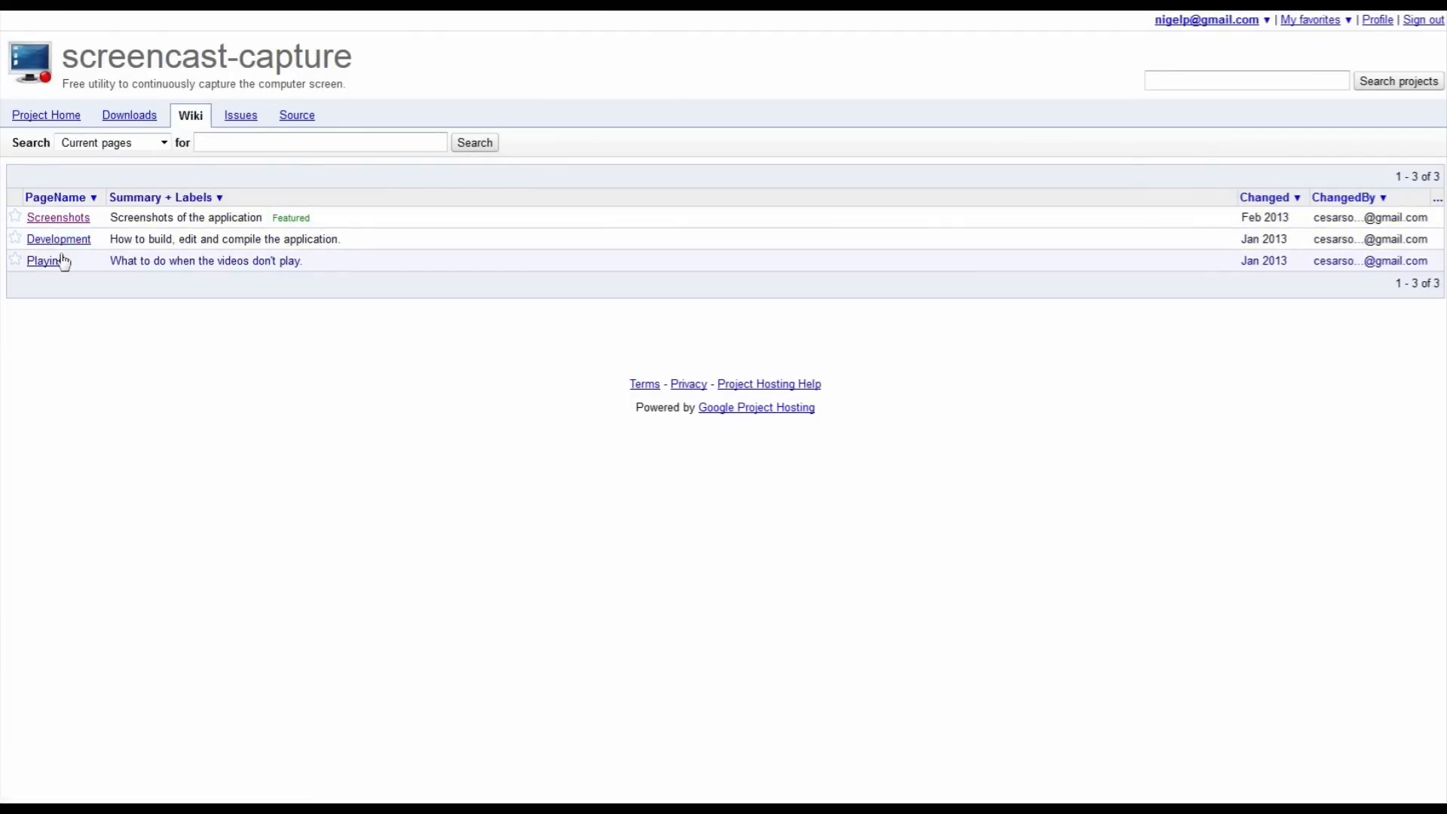
click(42, 260)
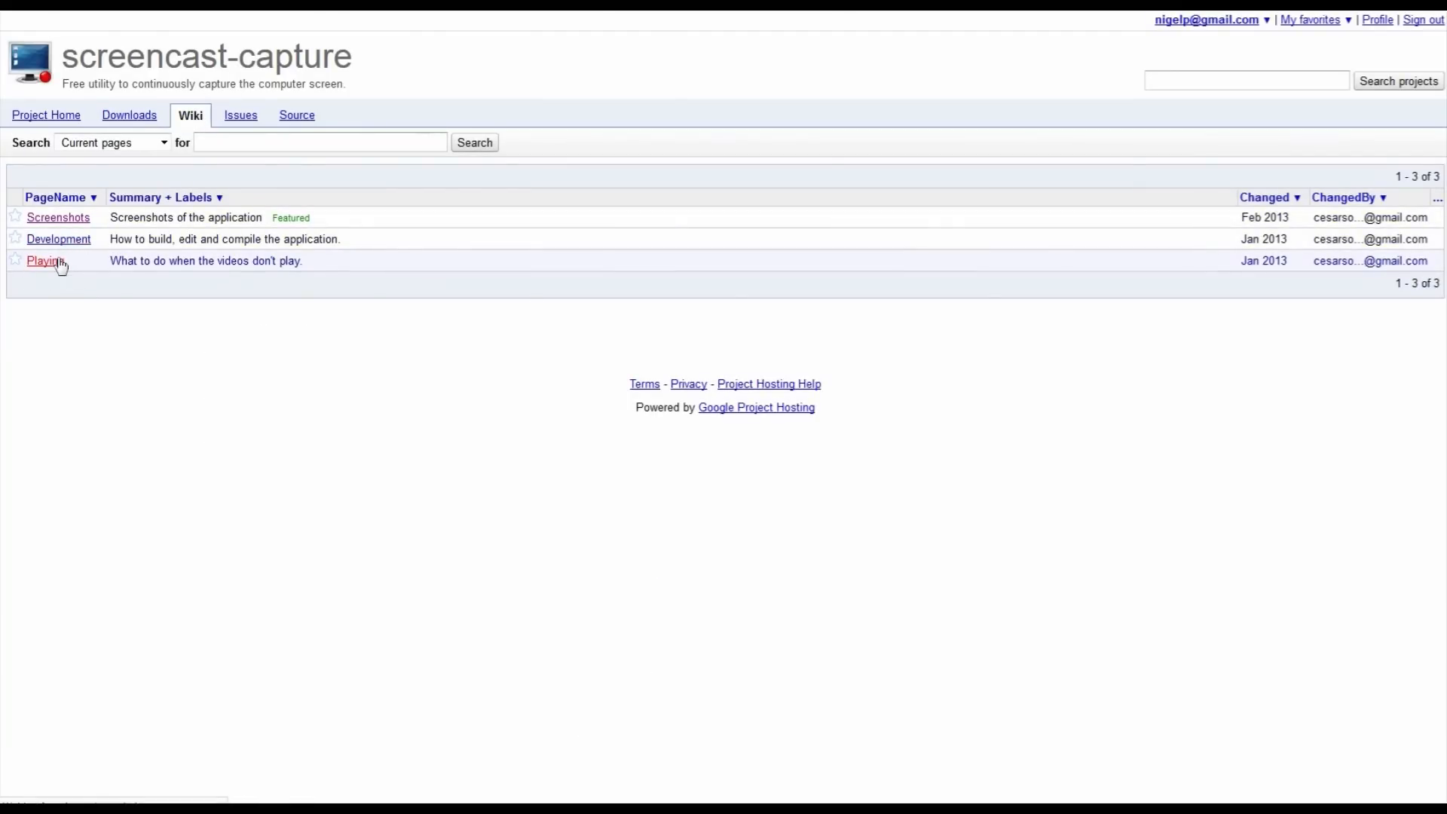
click(42, 261)
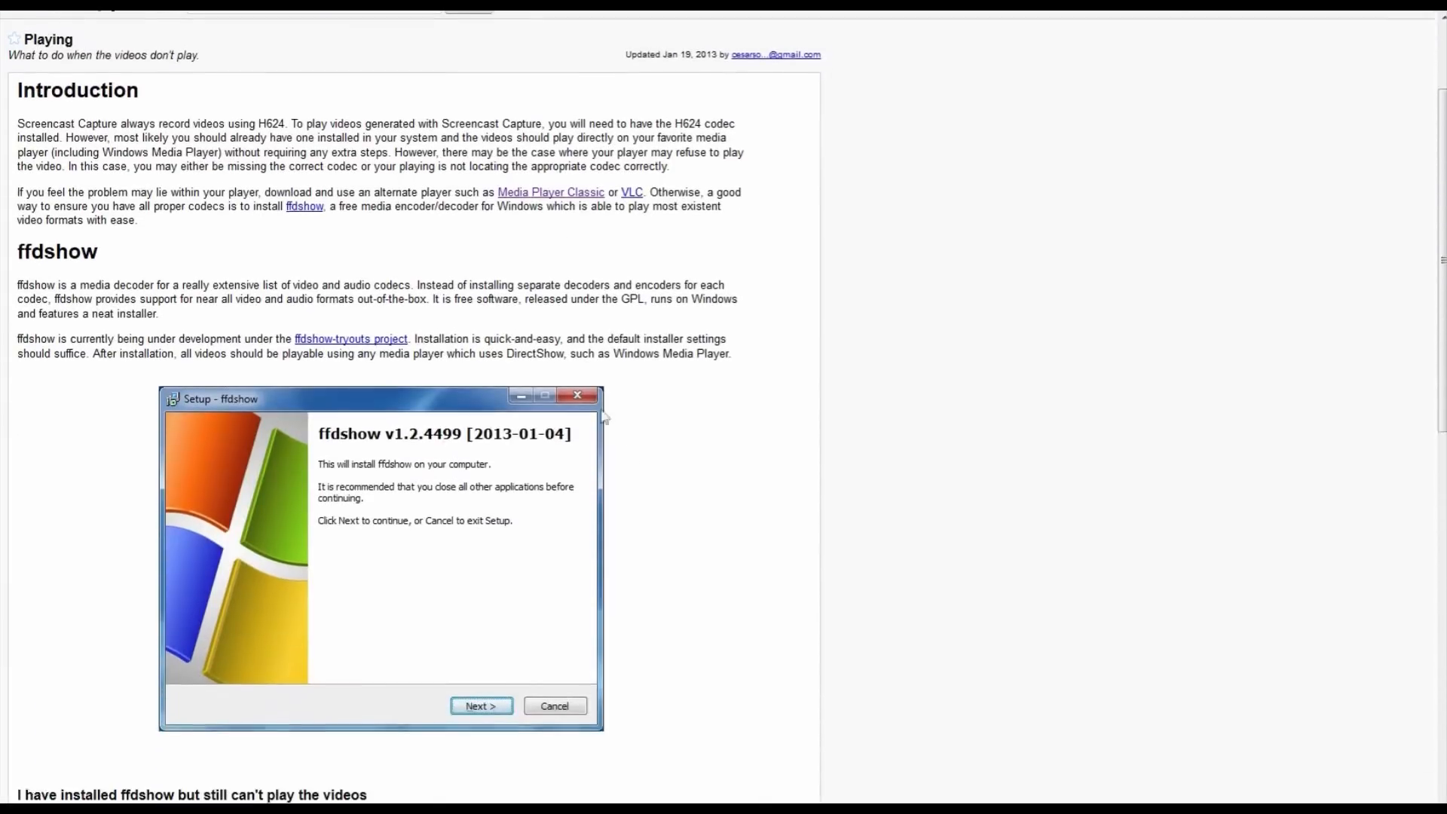
scroll(down, 3)
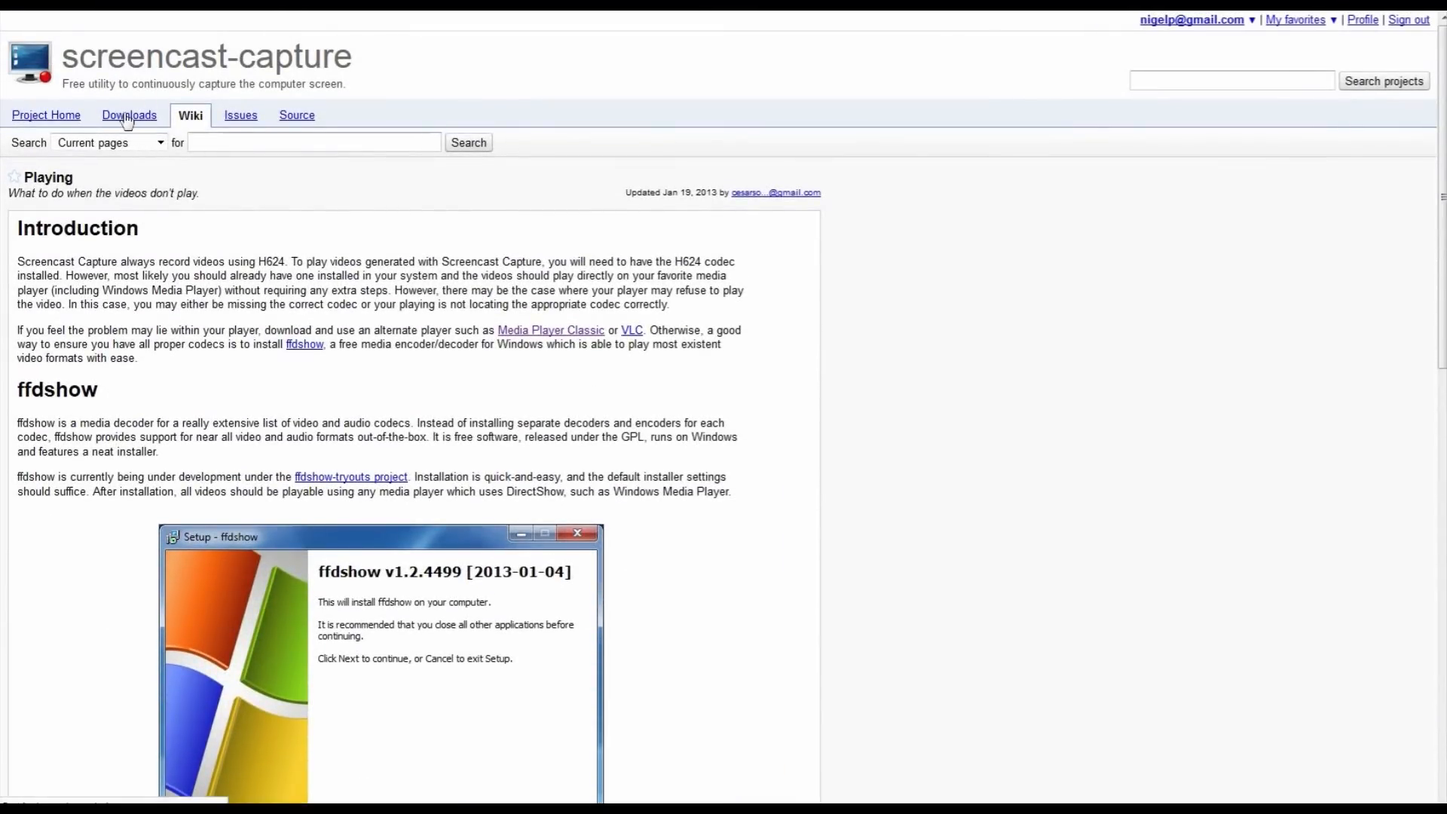
Step: Check the downloads list, then return to the project home summary
click(129, 115)
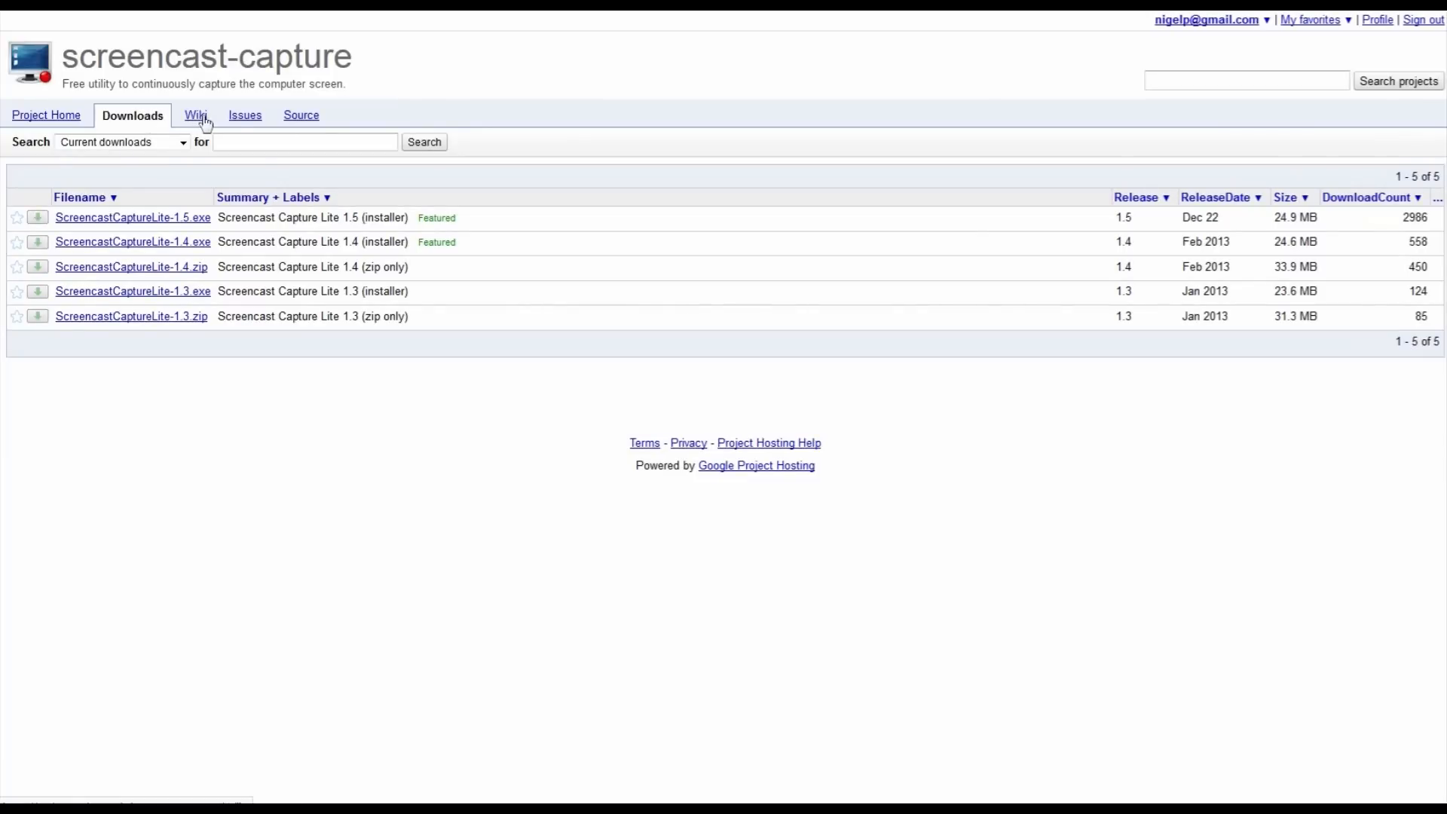
mouse_move(244, 115)
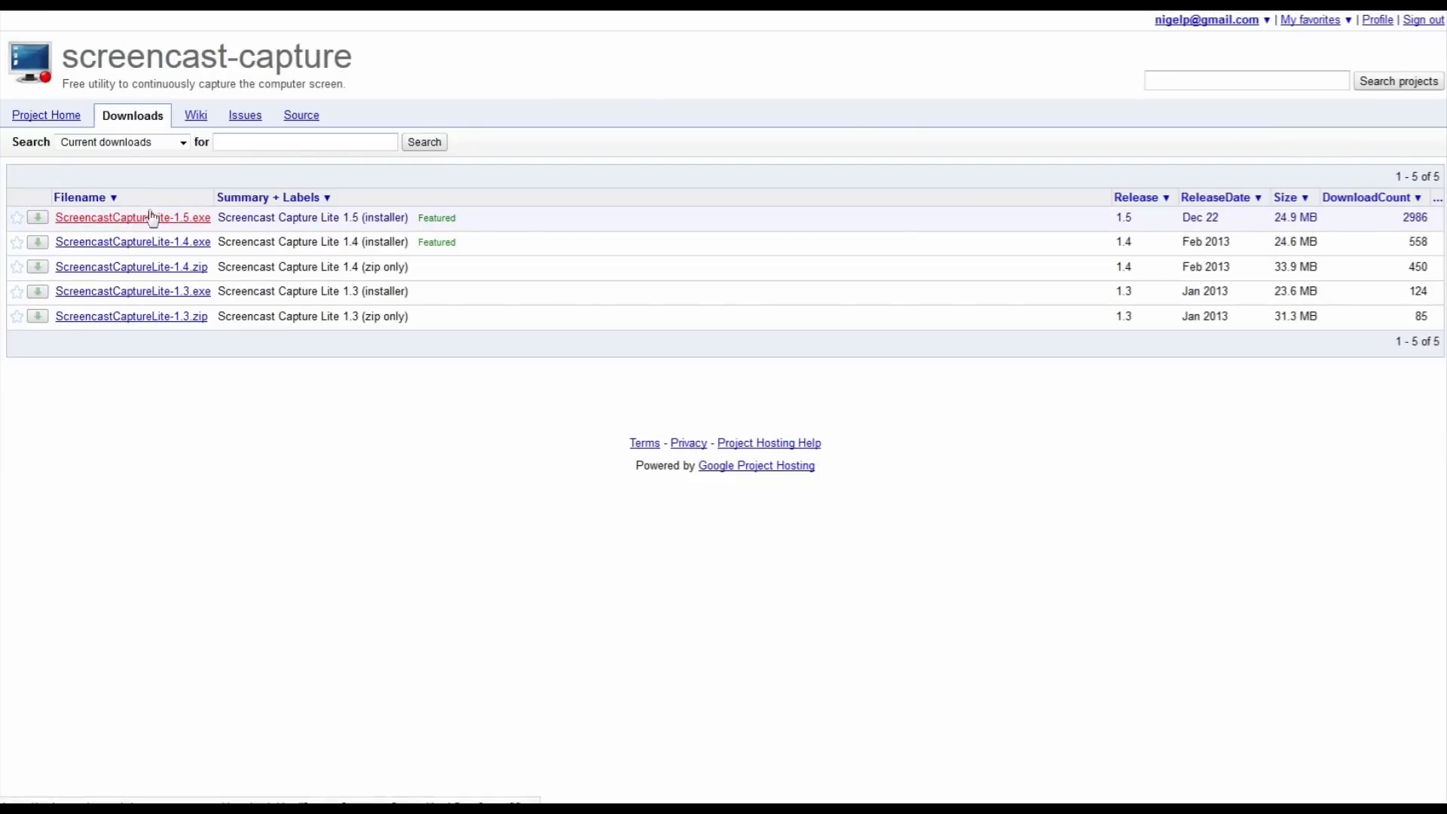
mouse_move(496, 224)
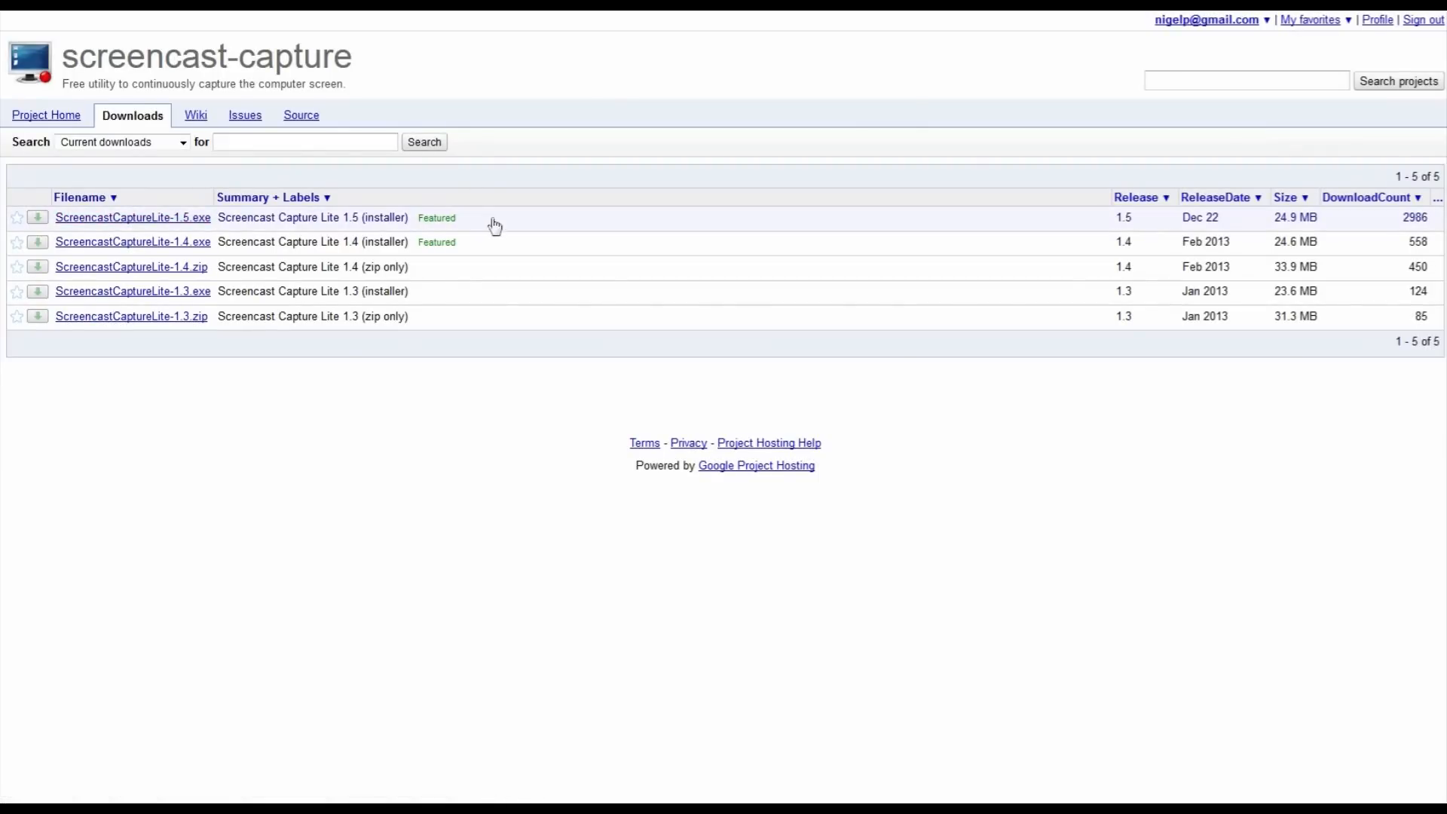
click(46, 114)
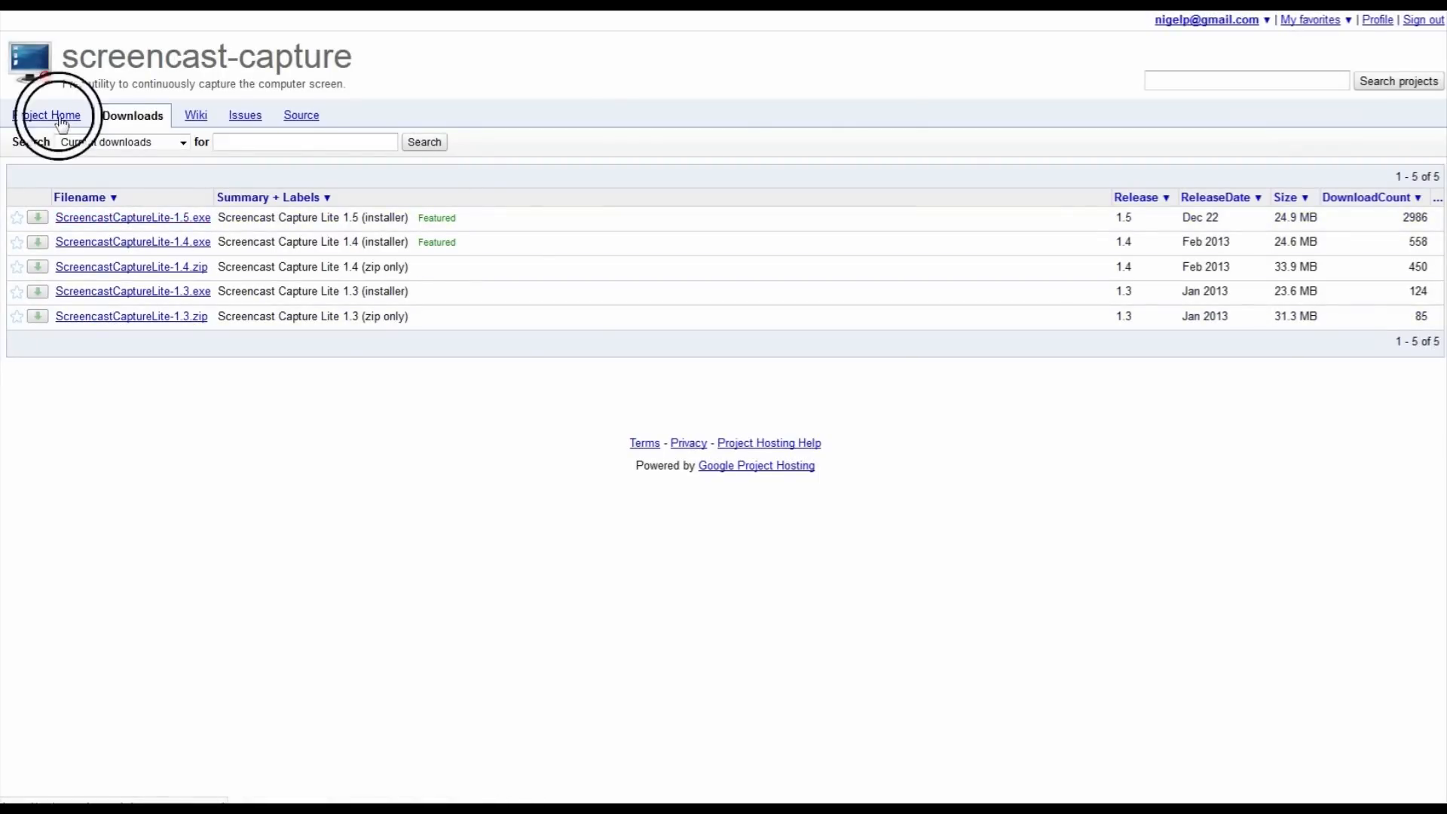
click(48, 116)
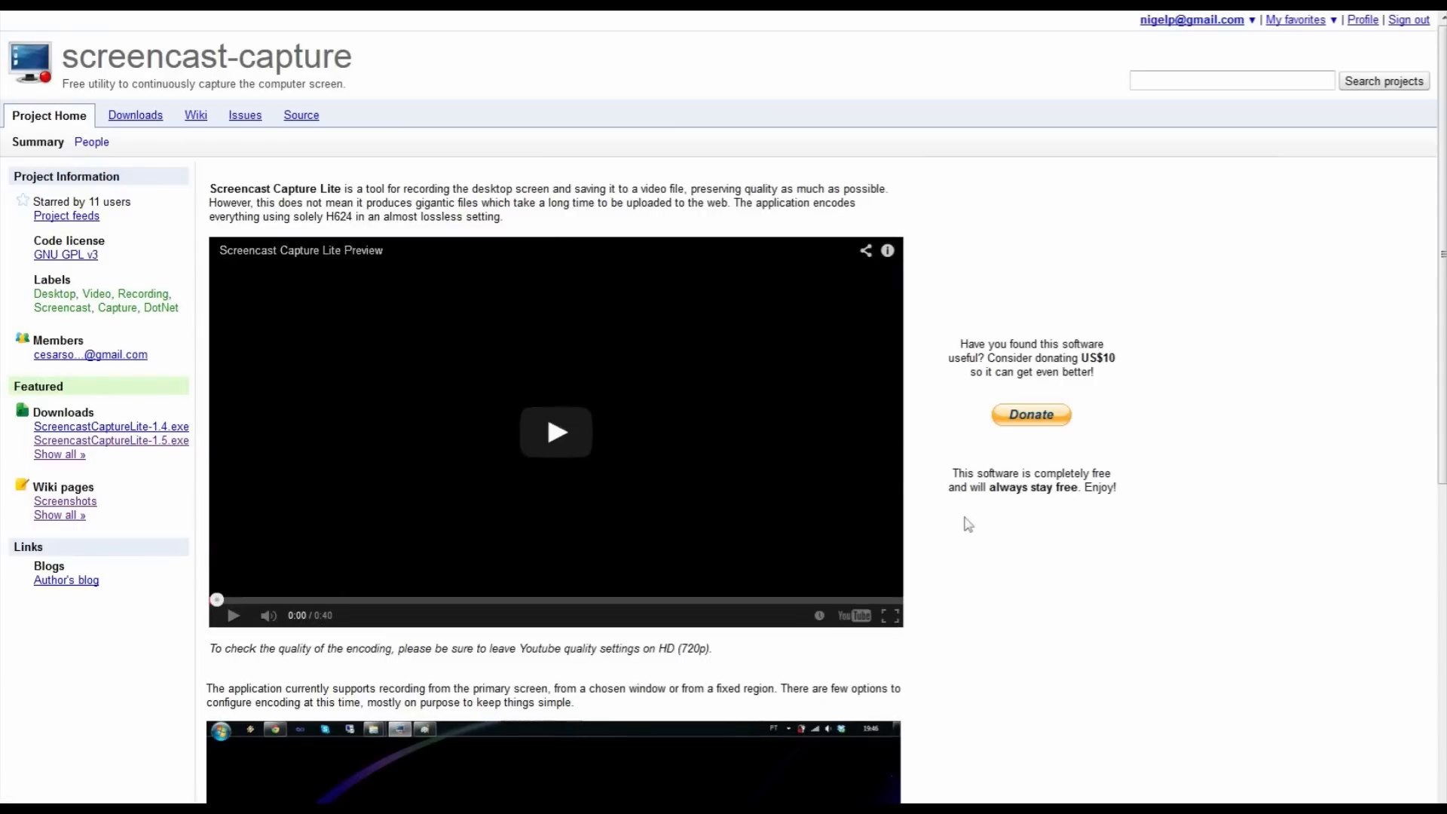